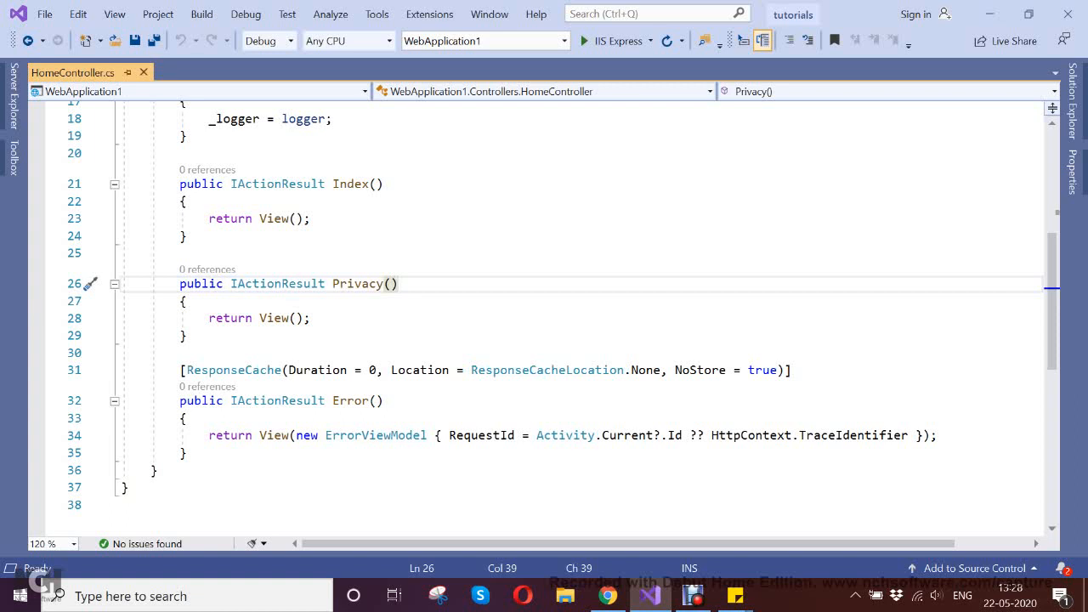
Review the Privacy action in HomeController.cs and launch the app with IIS Express.
scroll(down, 3)
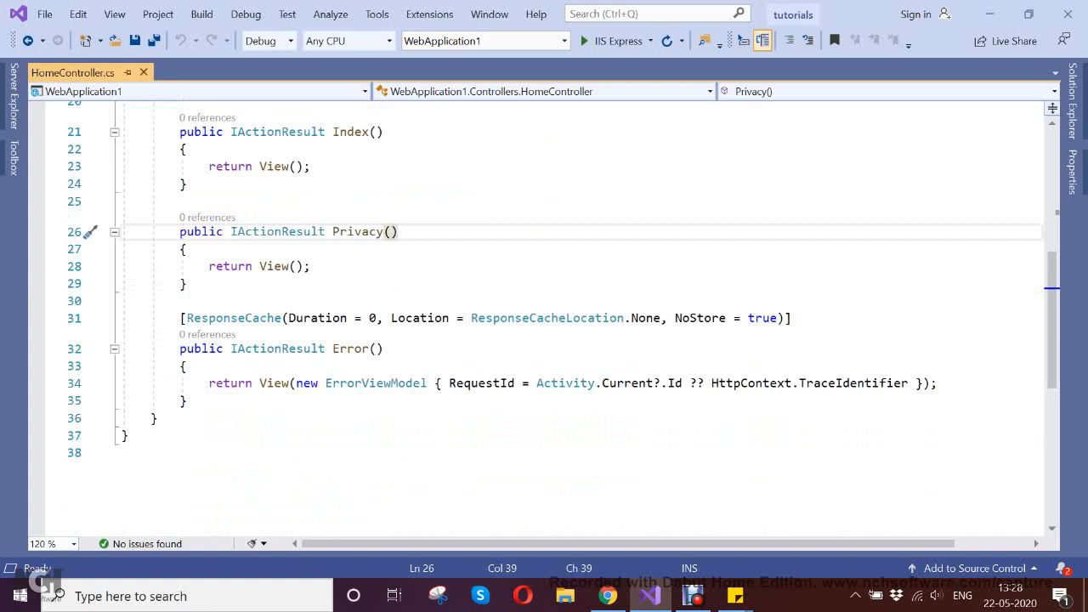
drag(180, 231, 188, 284)
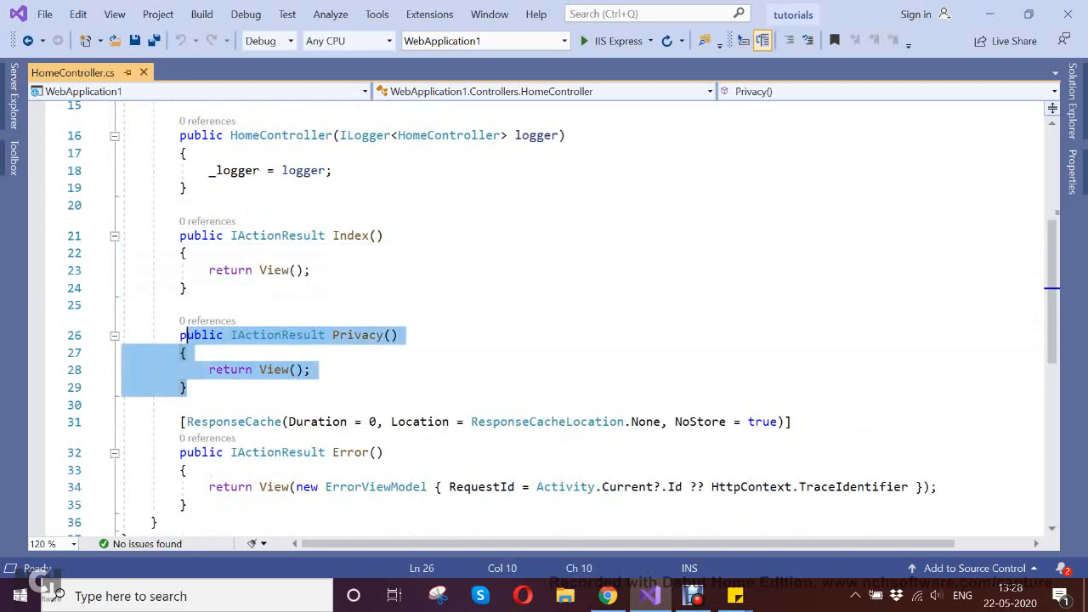
click(189, 387)
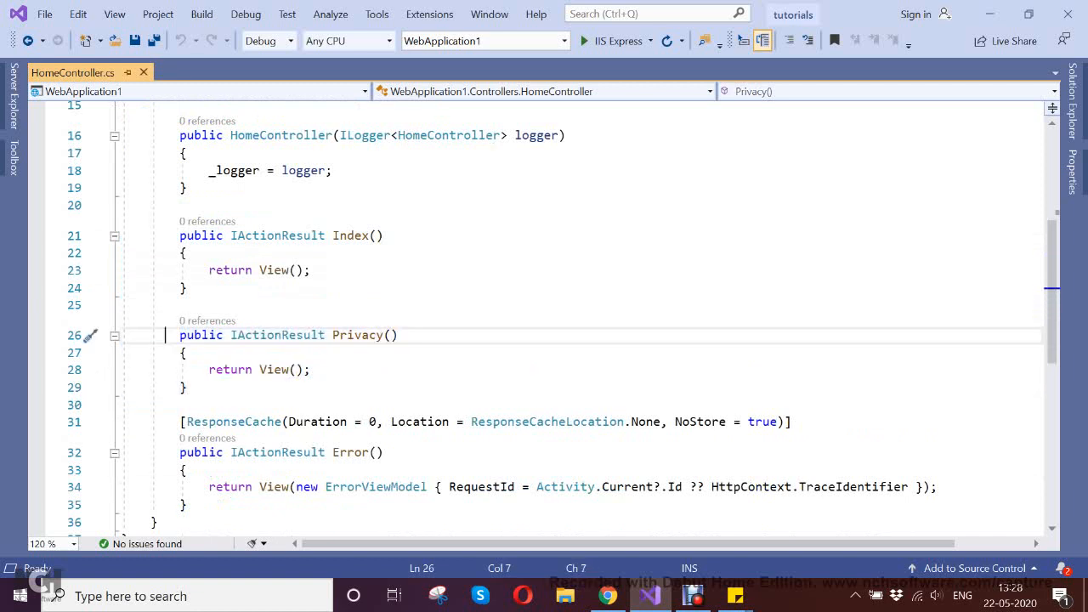
drag(181, 335, 187, 387)
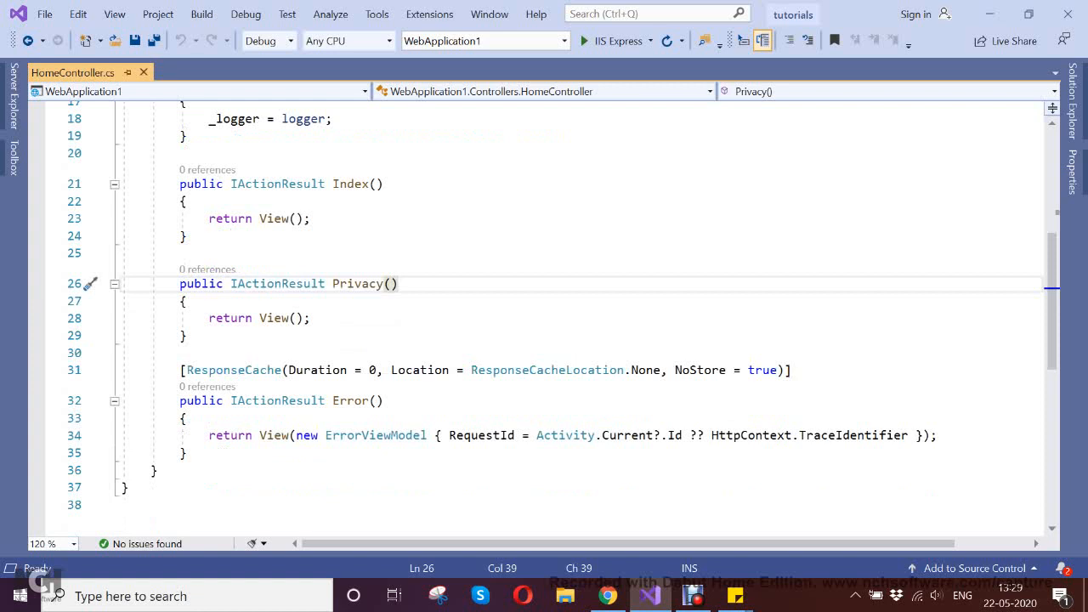
click(398, 282)
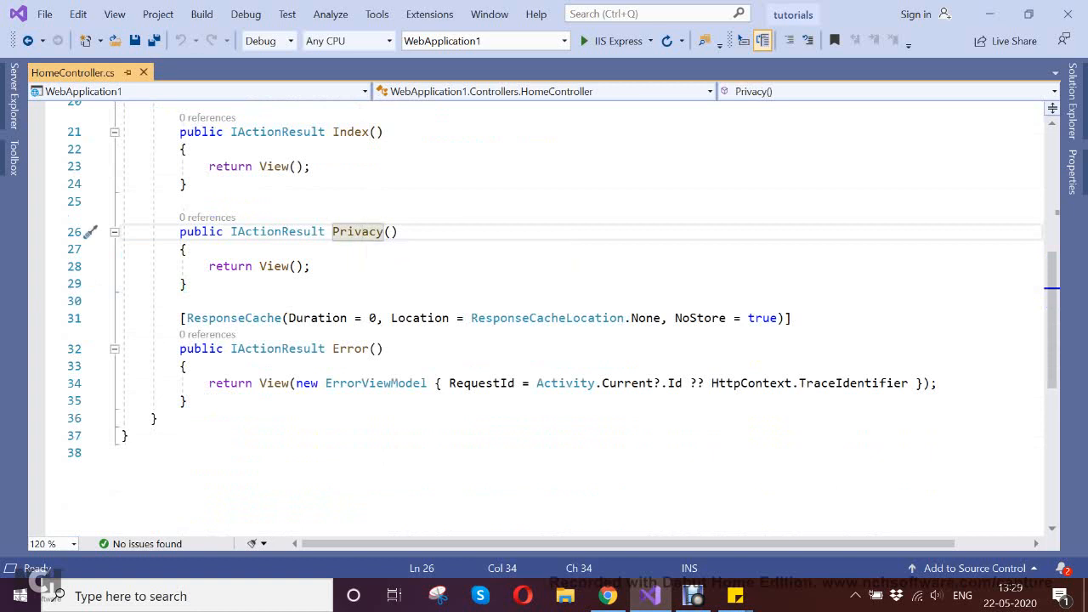
click(583, 41)
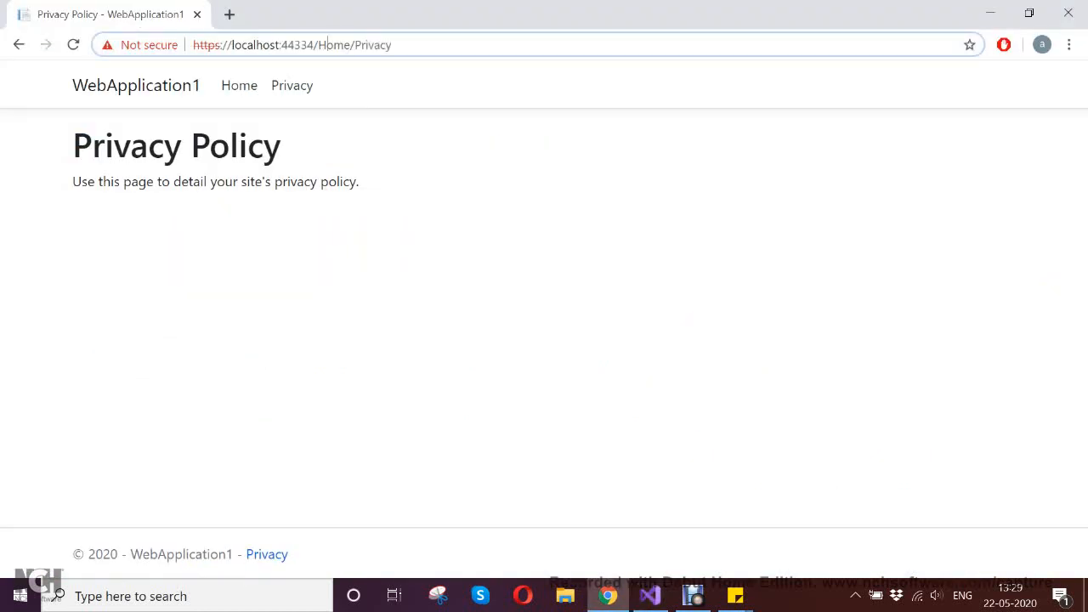
Check the Privacy Policy page at /Home/Privacy in Chrome.
double_click(373, 44)
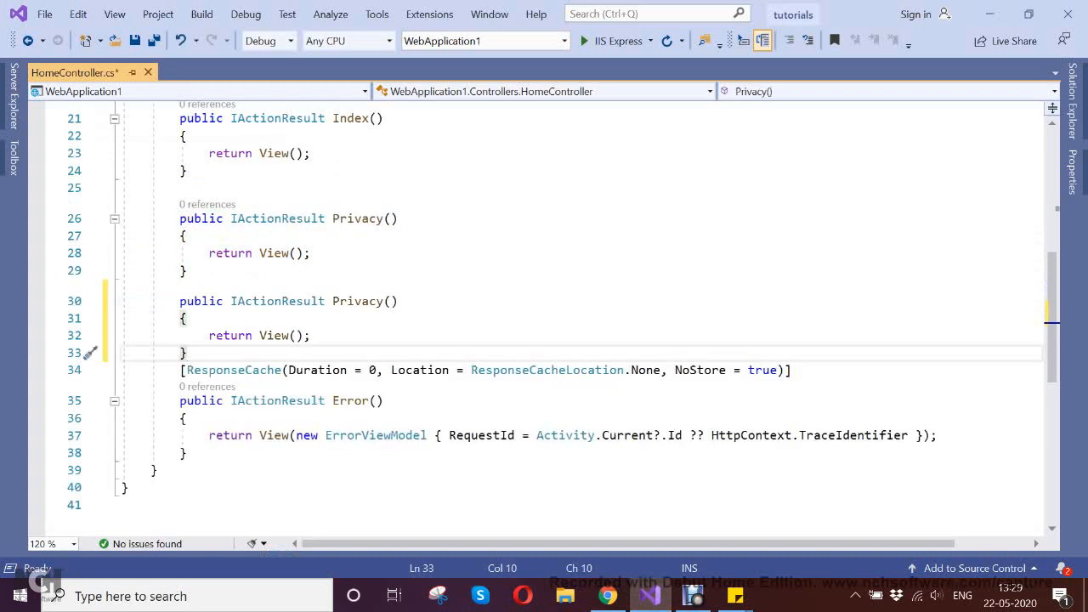
Give the second Privacy action a 'string id' parameter.
text(str)
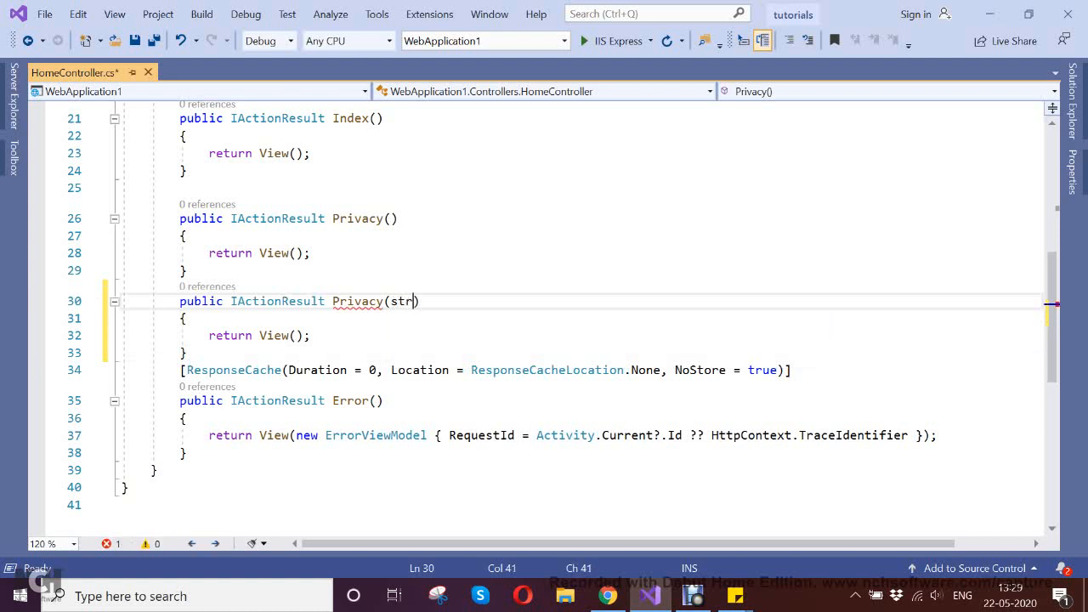
text(ing)
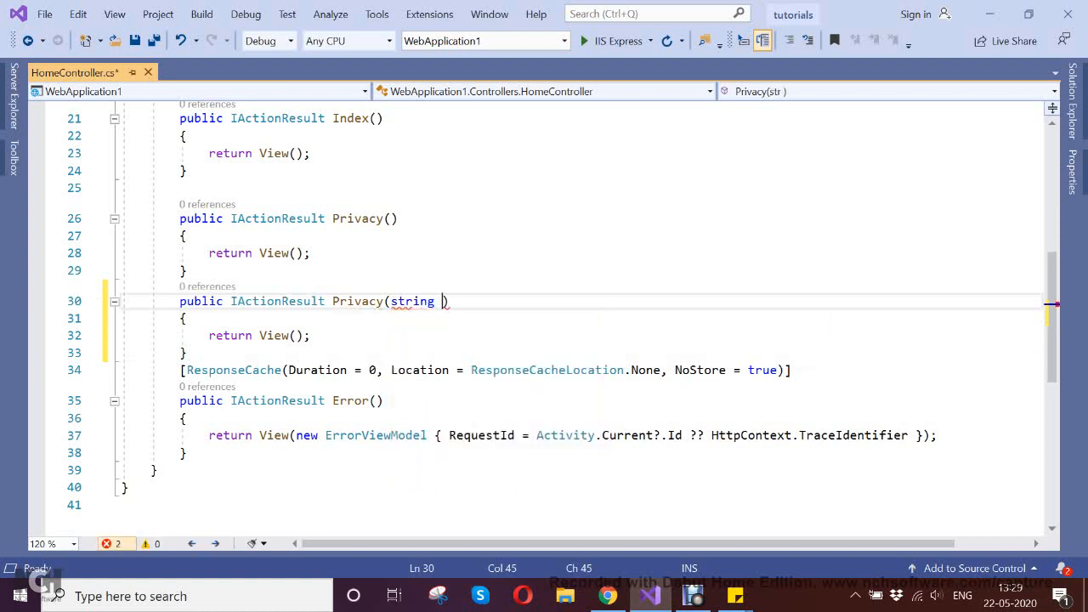
text(p)
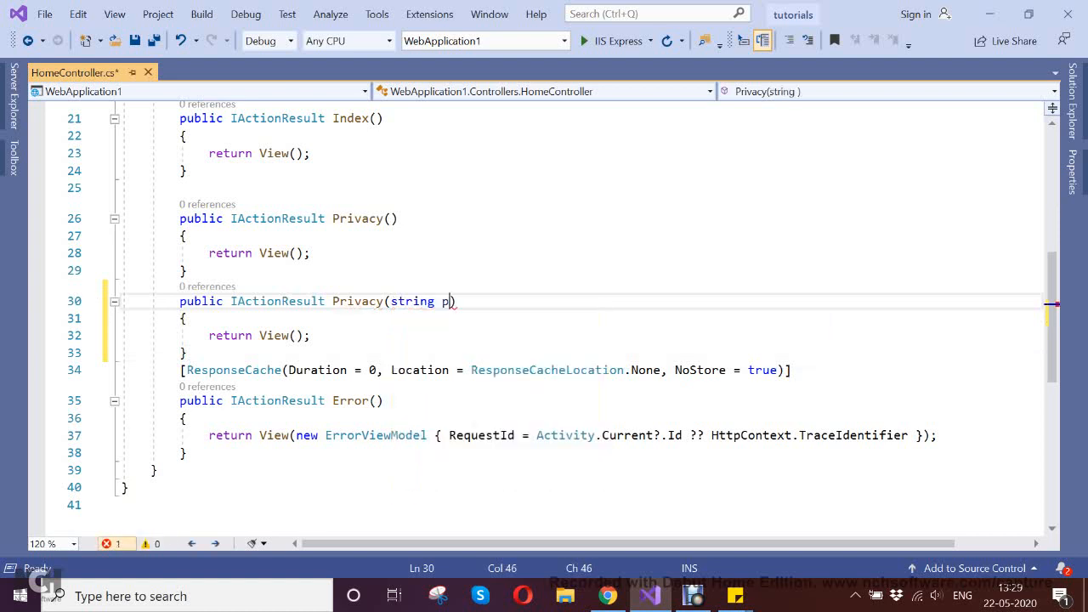
text(age)
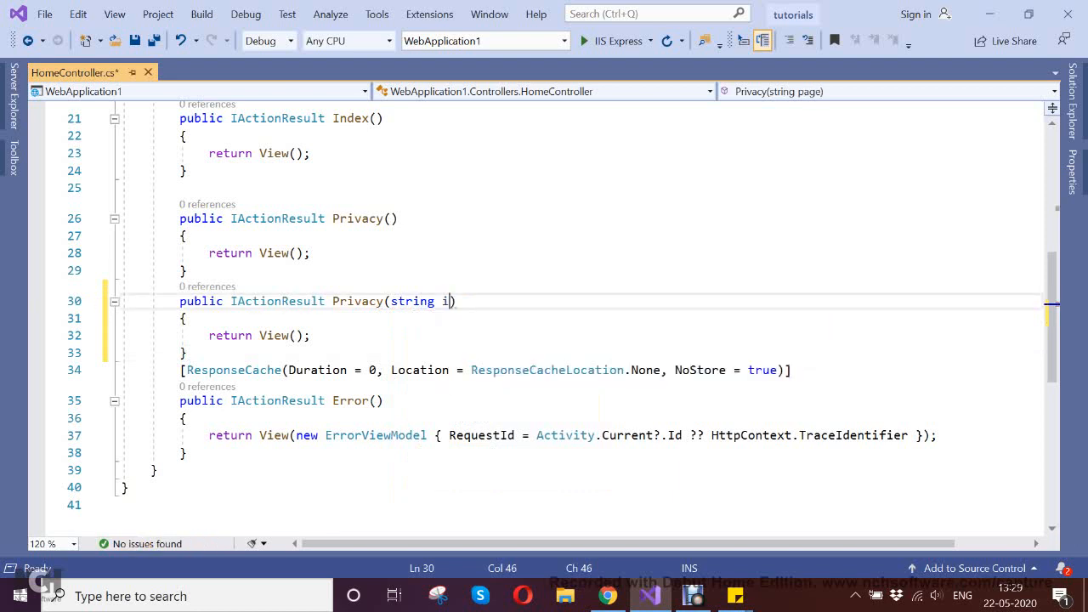
text(d)
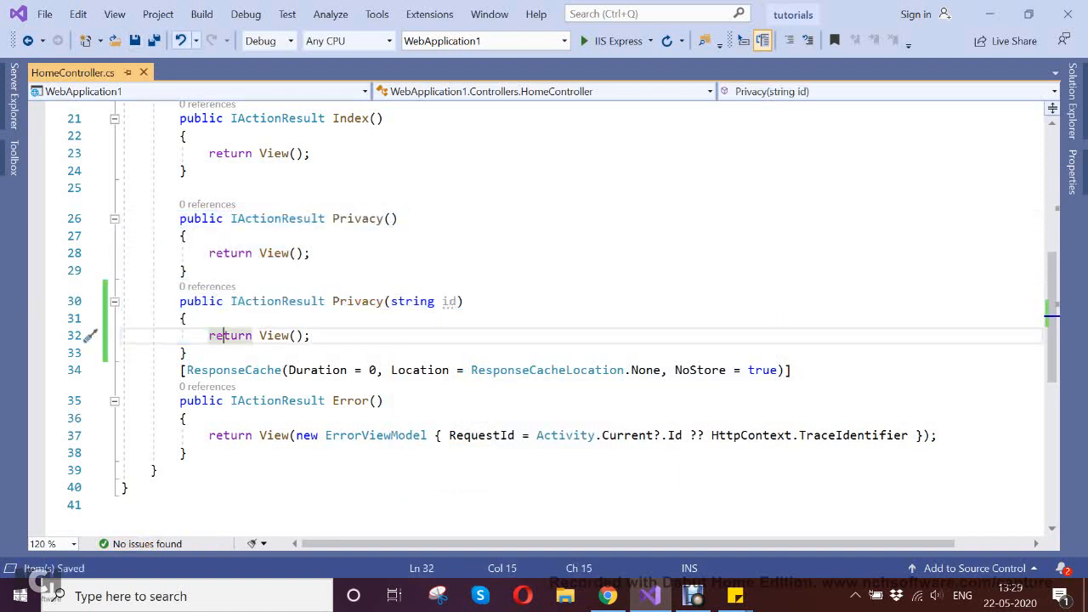
Build the WebApplication1 project.
click(201, 13)
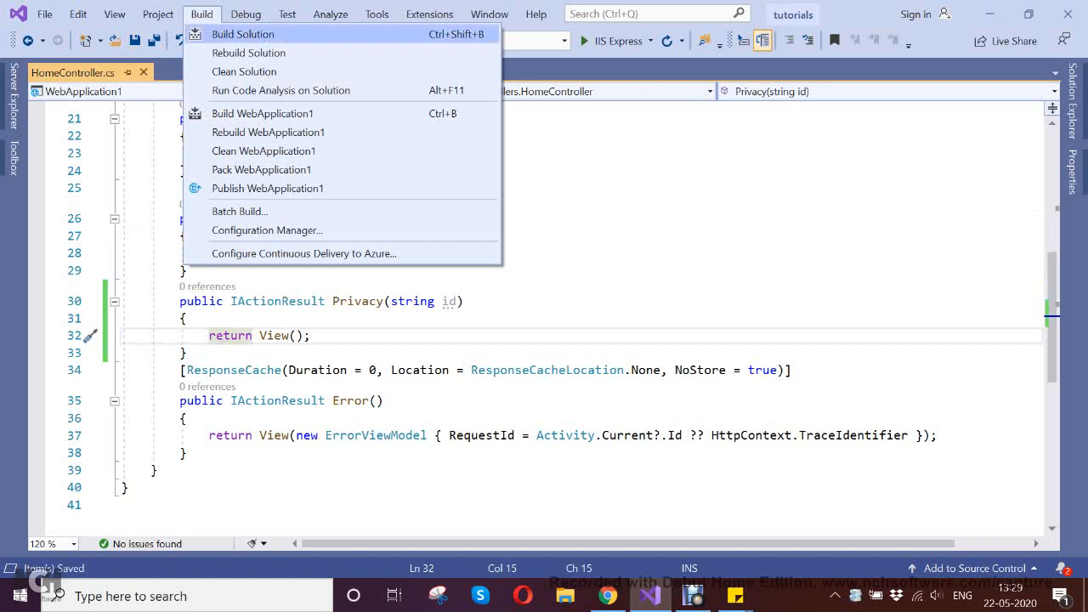
mouse_move(262, 112)
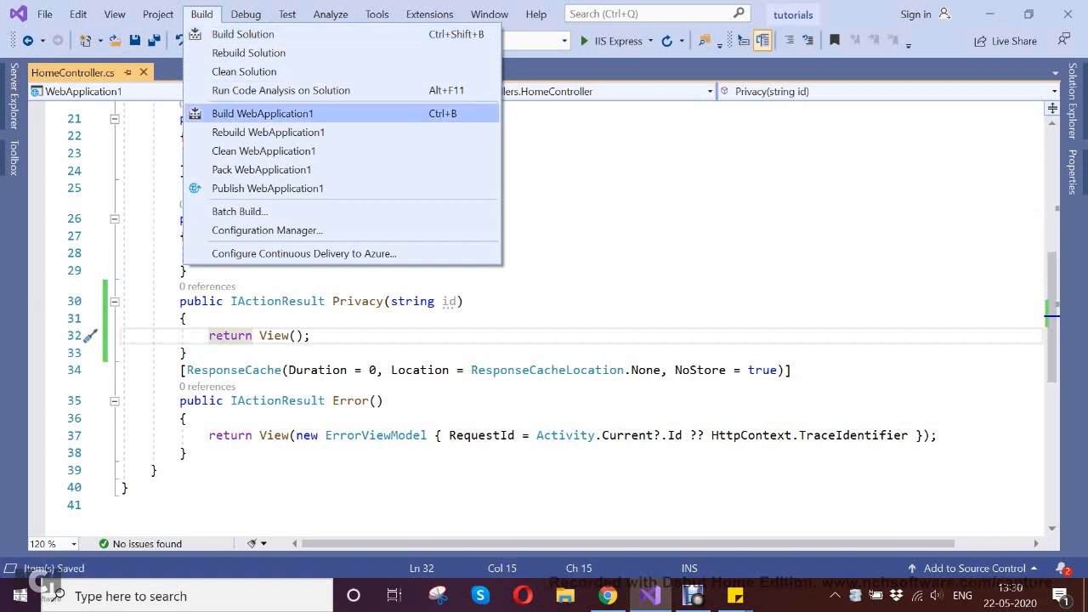
click(262, 112)
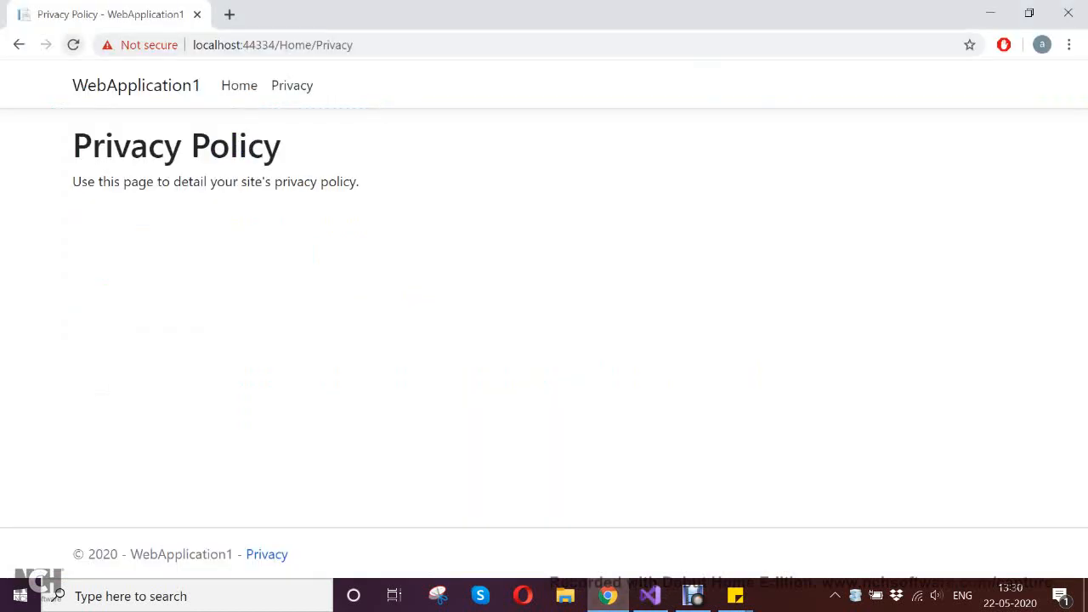
Reload /Home/Privacy and highlight the AmbiguousMatchException listing both HomeController.Privacy matches.
click(73, 44)
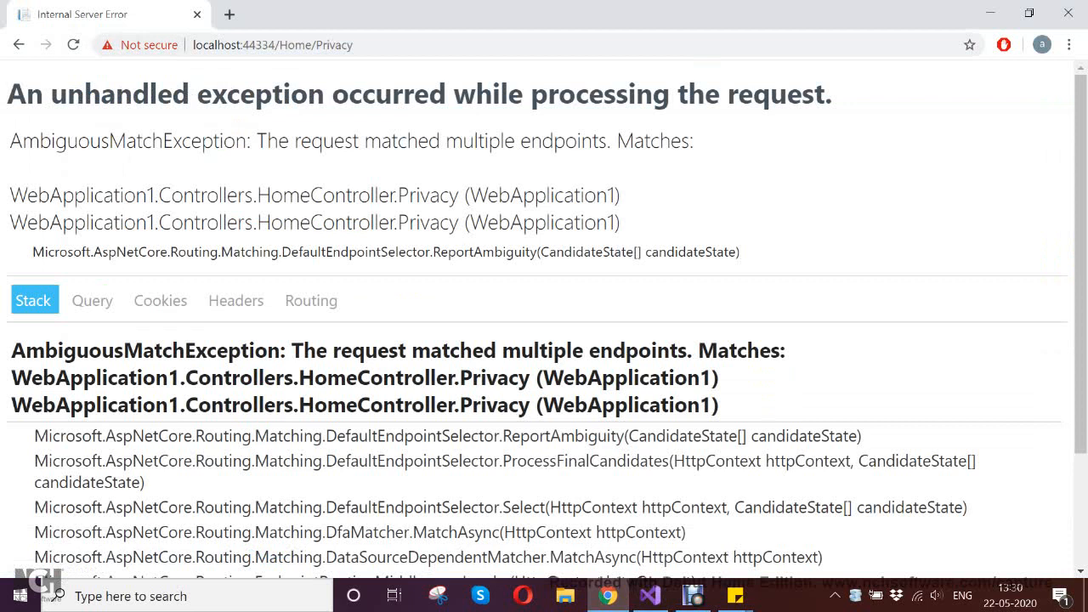
triple_click(416, 94)
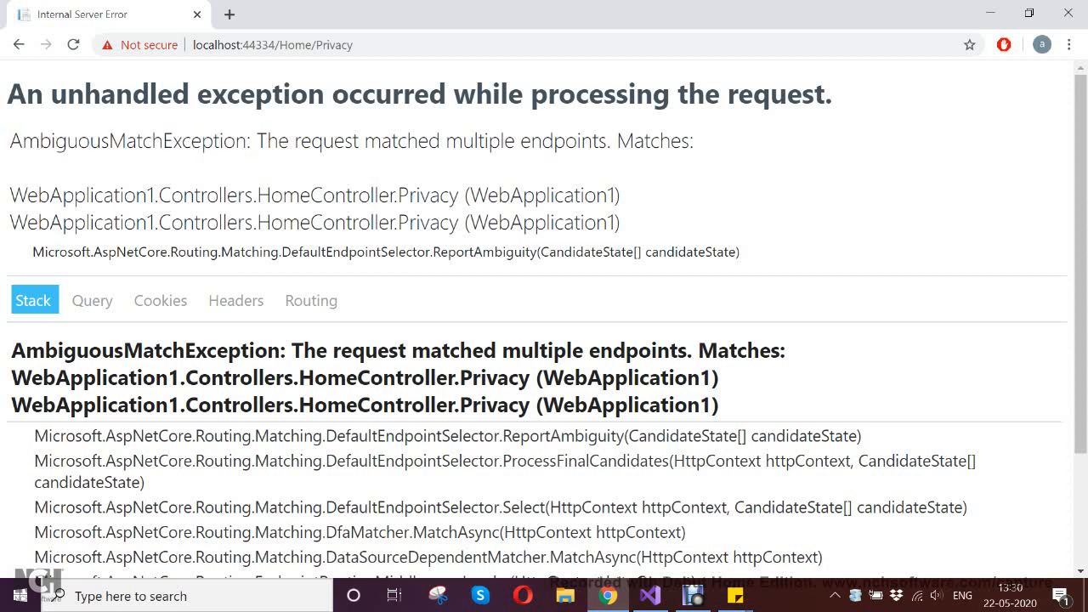
drag(255, 140, 504, 139)
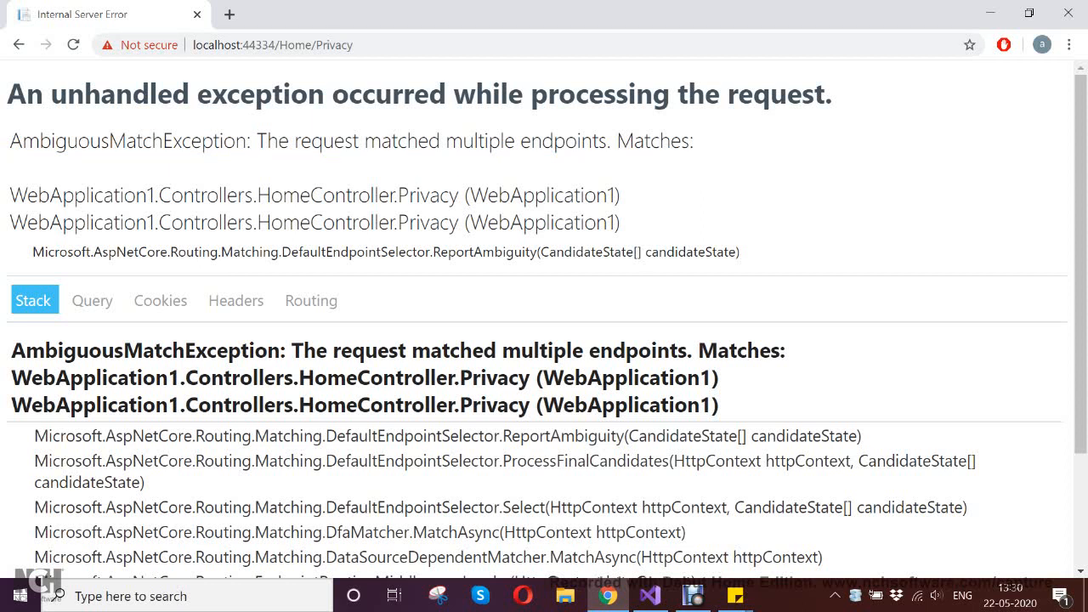
drag(11, 194, 459, 223)
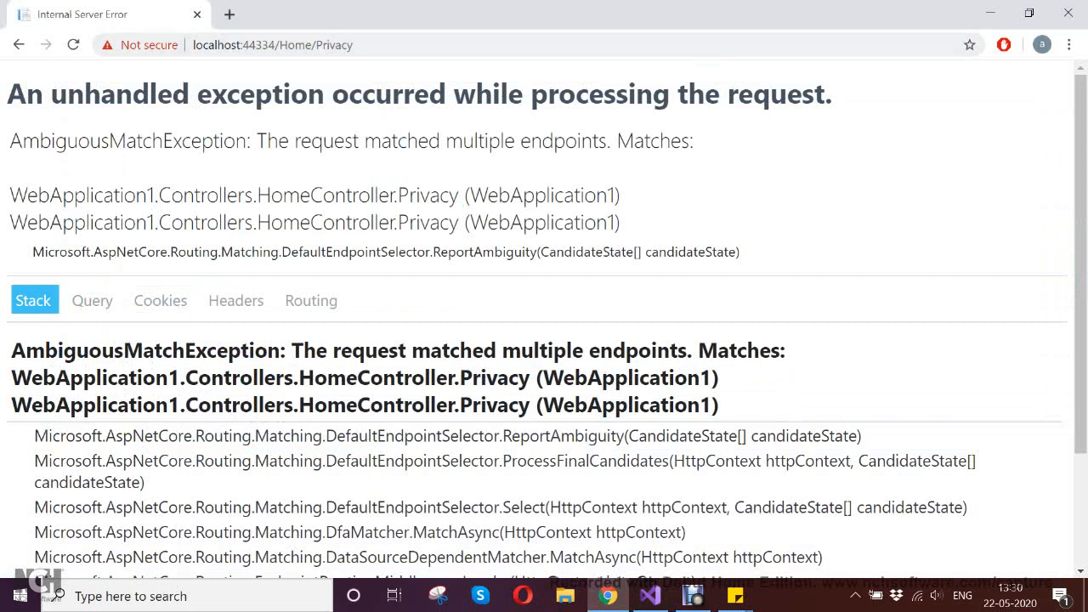
drag(12, 194, 459, 221)
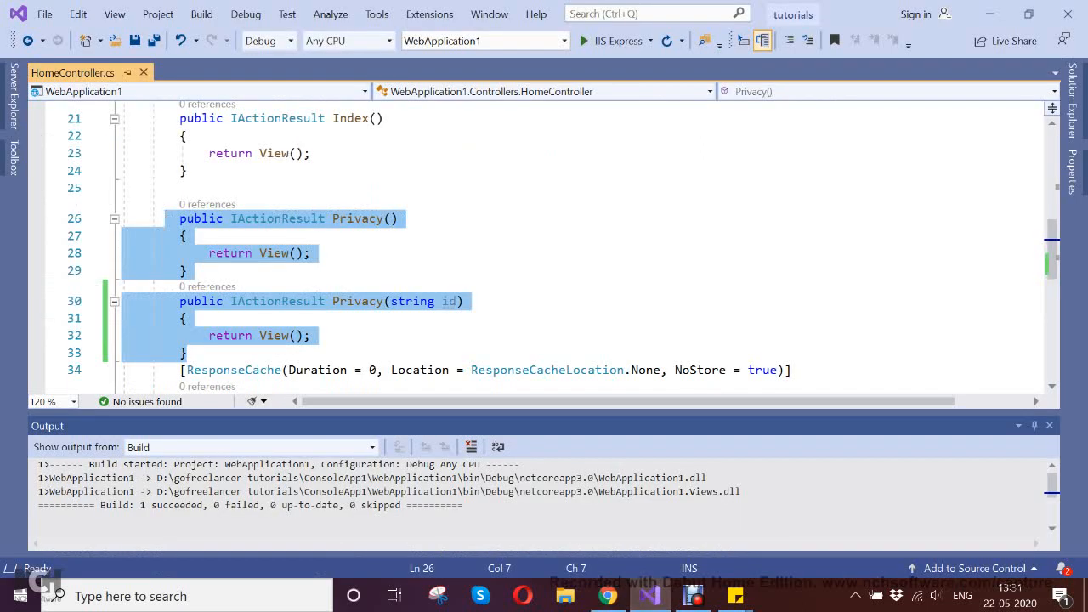
Add [ActionName("PrivacyWithId")] above the Privacy(string id) action.
click(187, 270)
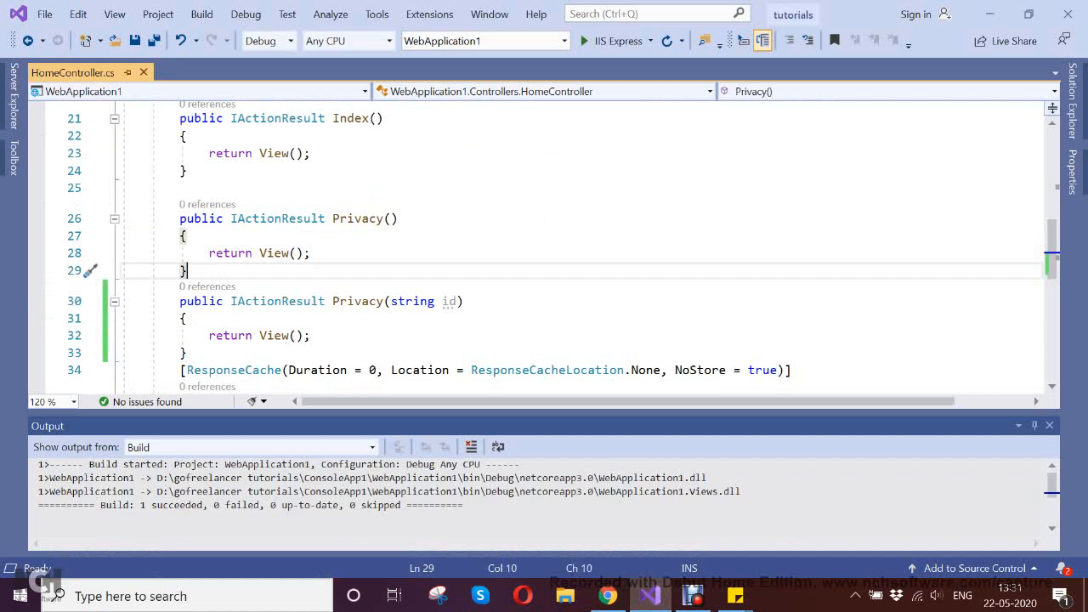
key(enter)
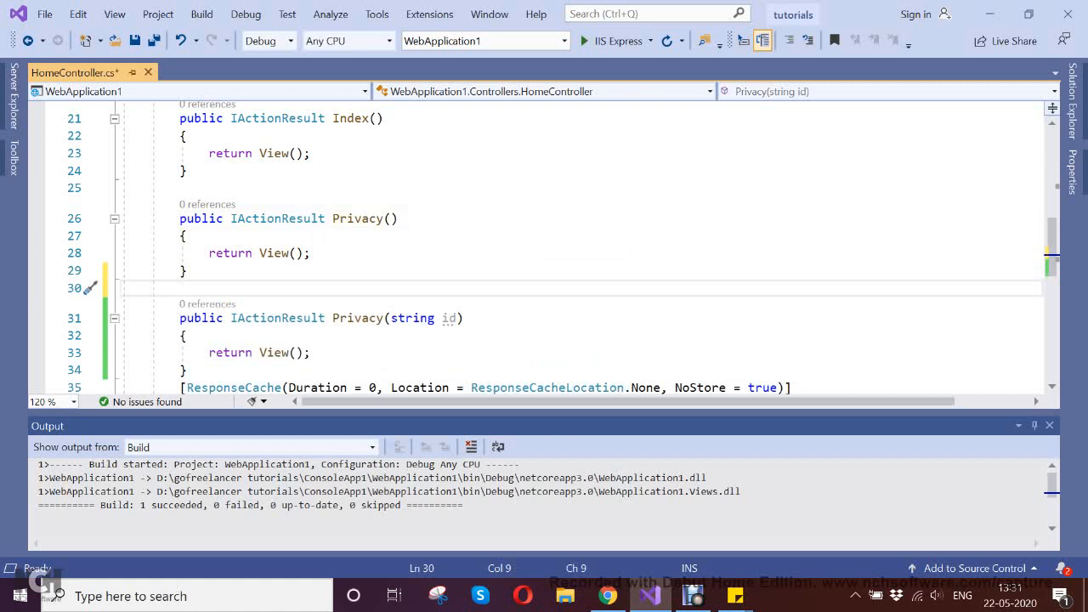
click(184, 288)
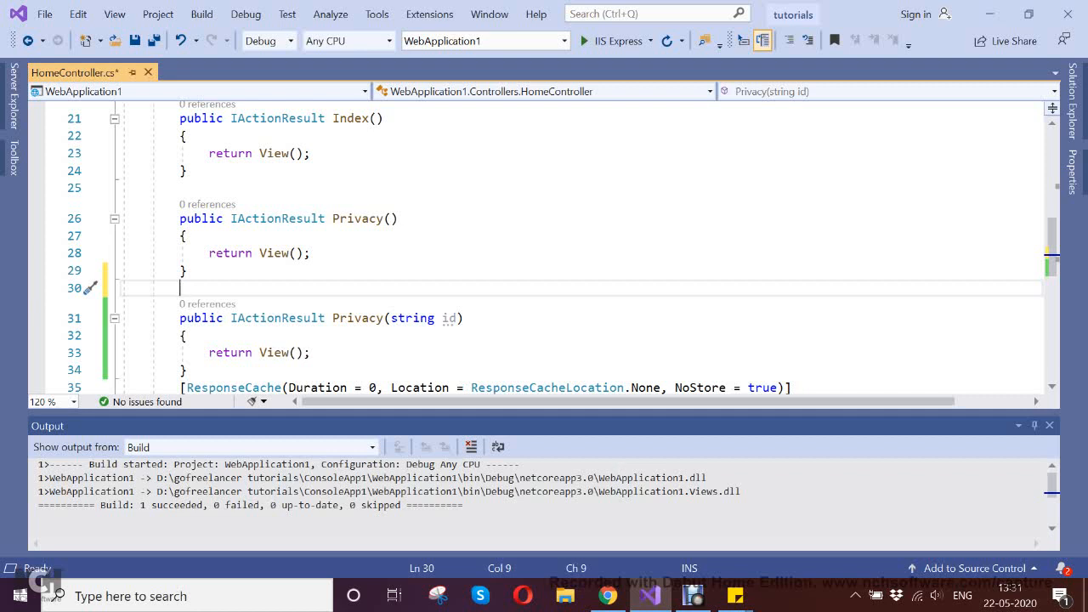
text([])
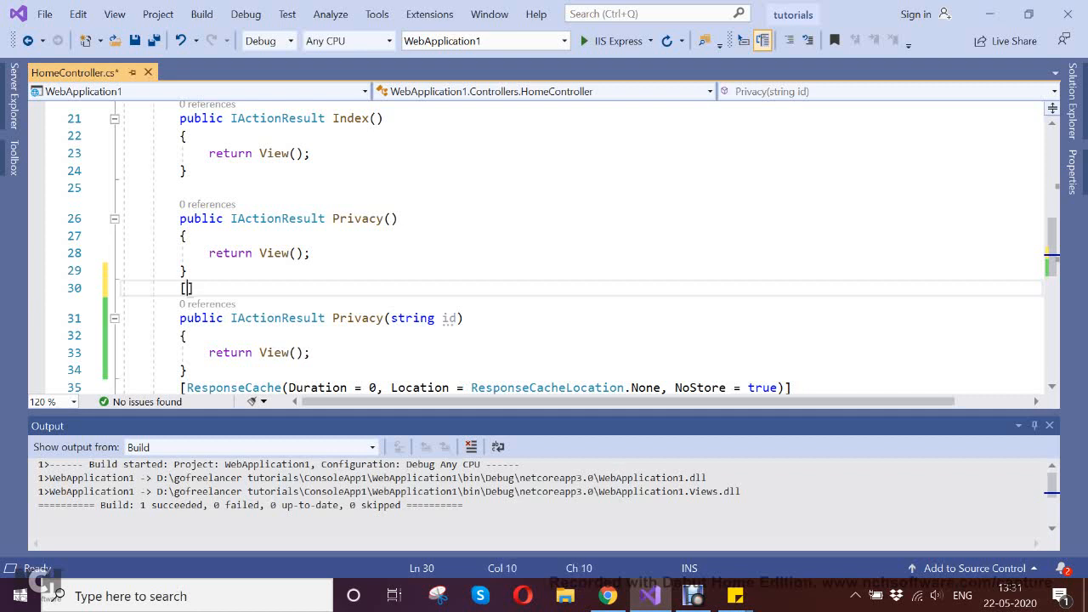
text(ActionName)
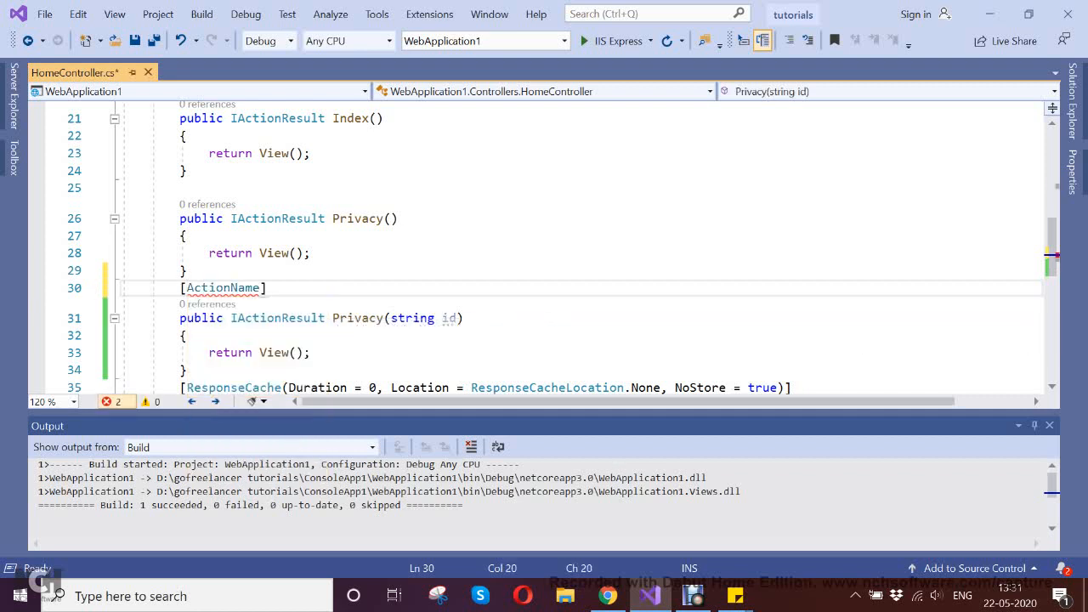
text(("Privac)
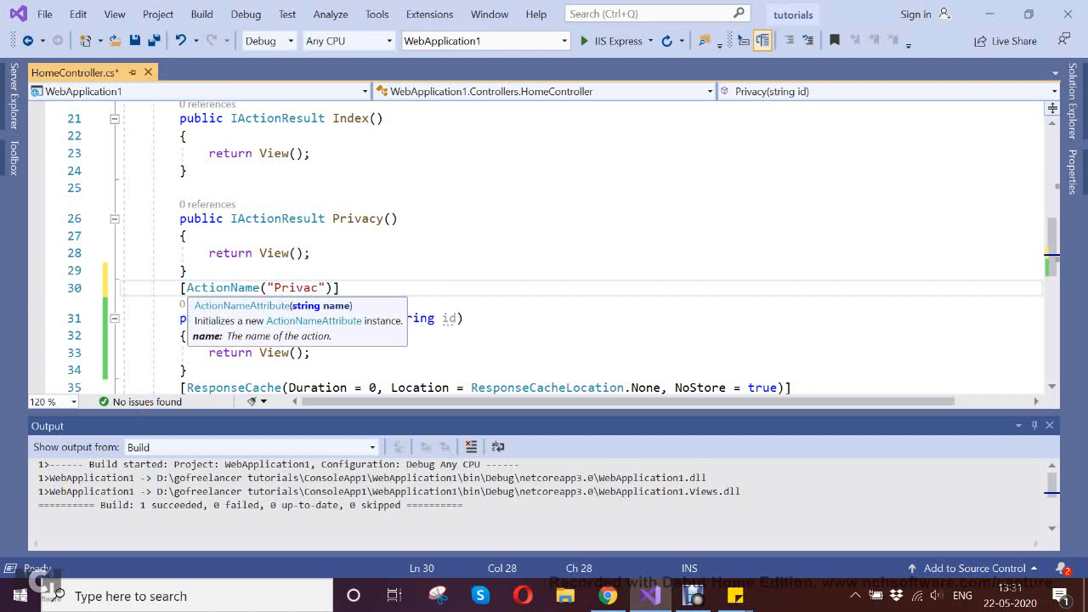
text(y)
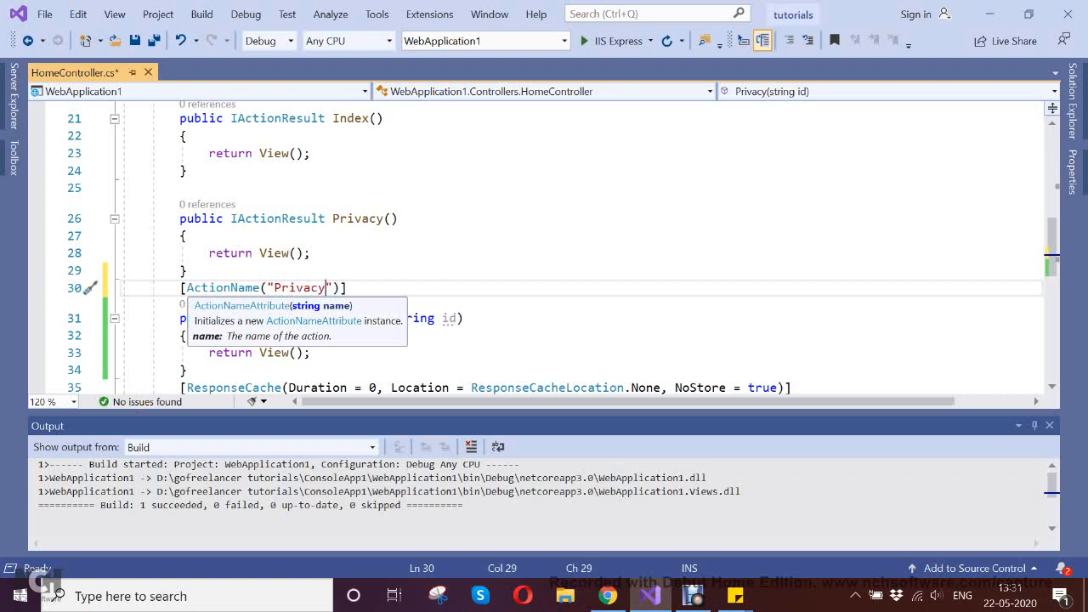
text(w)
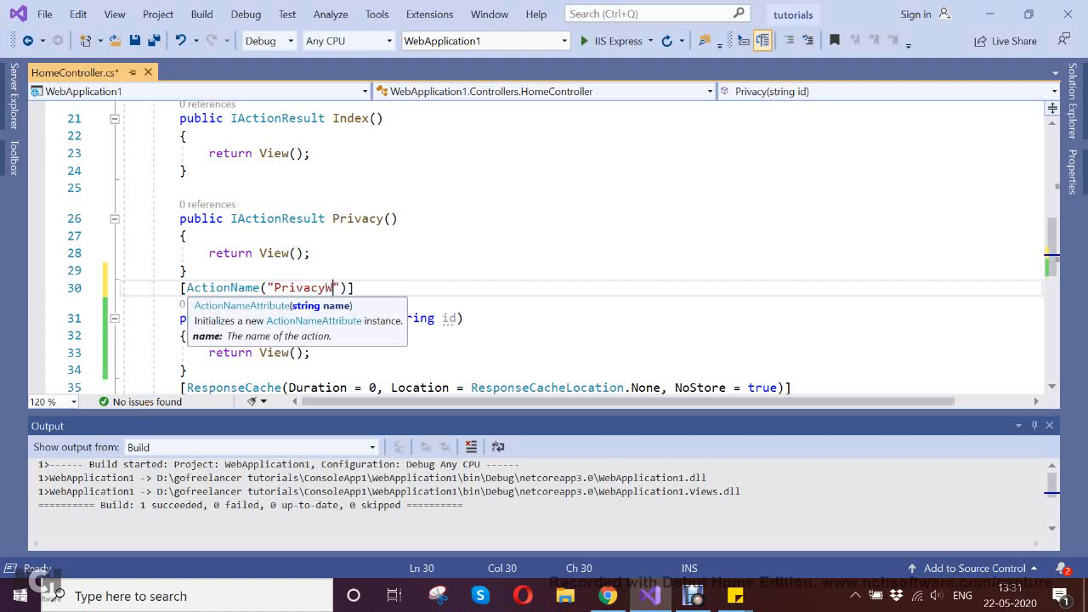
text(WithId)
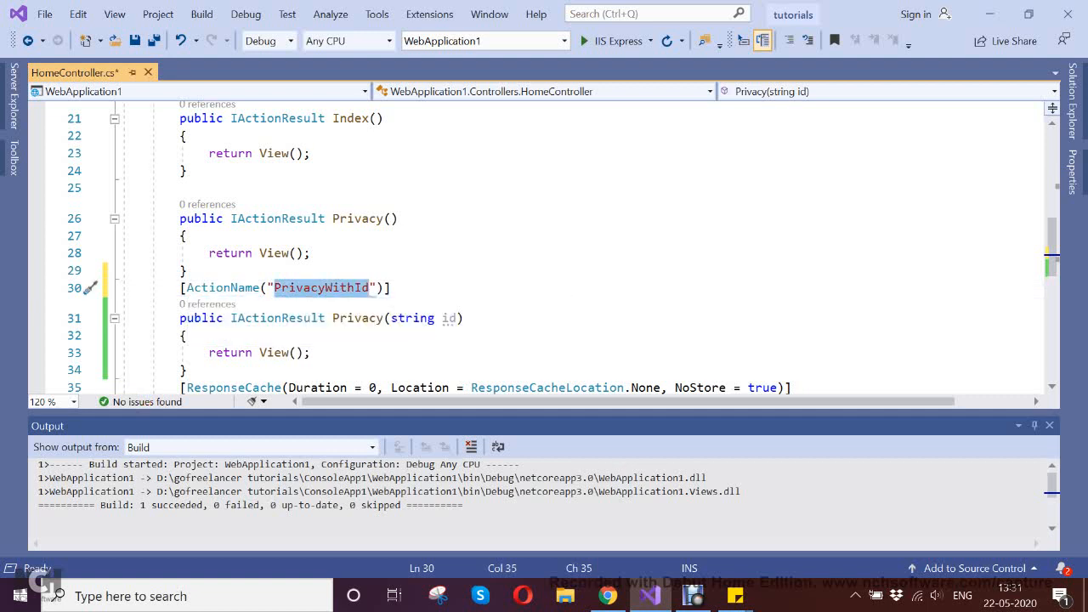
Build the web application.
click(200, 14)
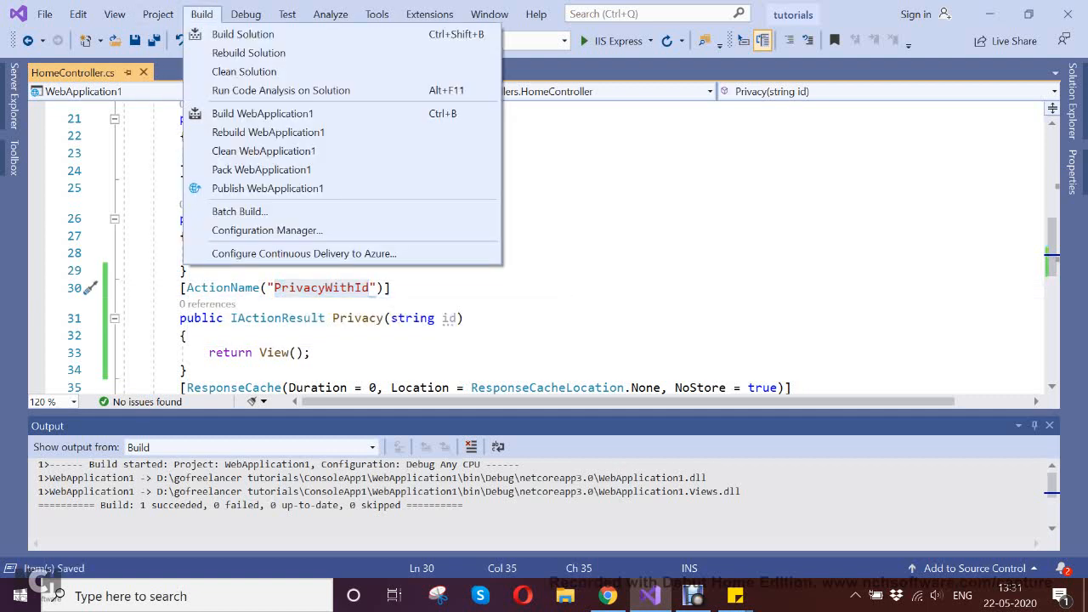
click(243, 34)
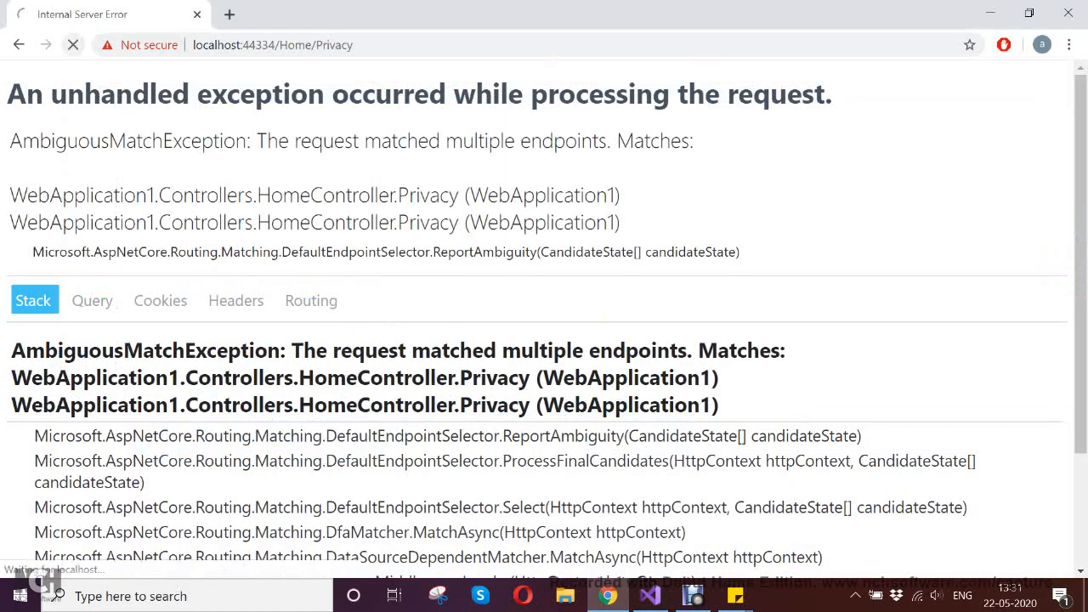
Reload /Home/Privacy successfully, then change the address to /Home/PrivacyWithId.
click(71, 44)
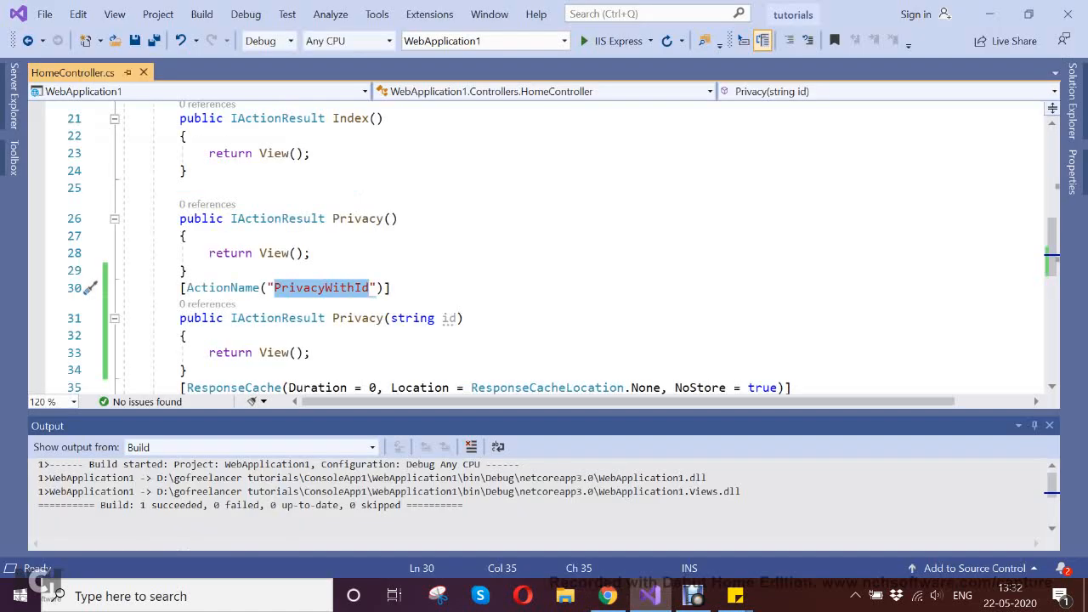
click(311, 251)
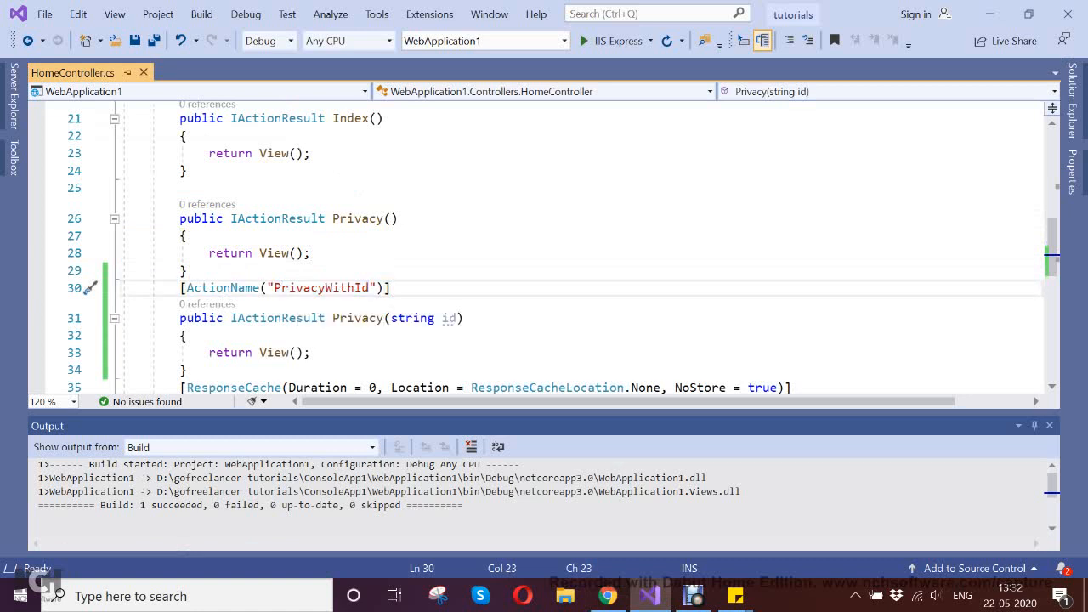
double_click(319, 287)
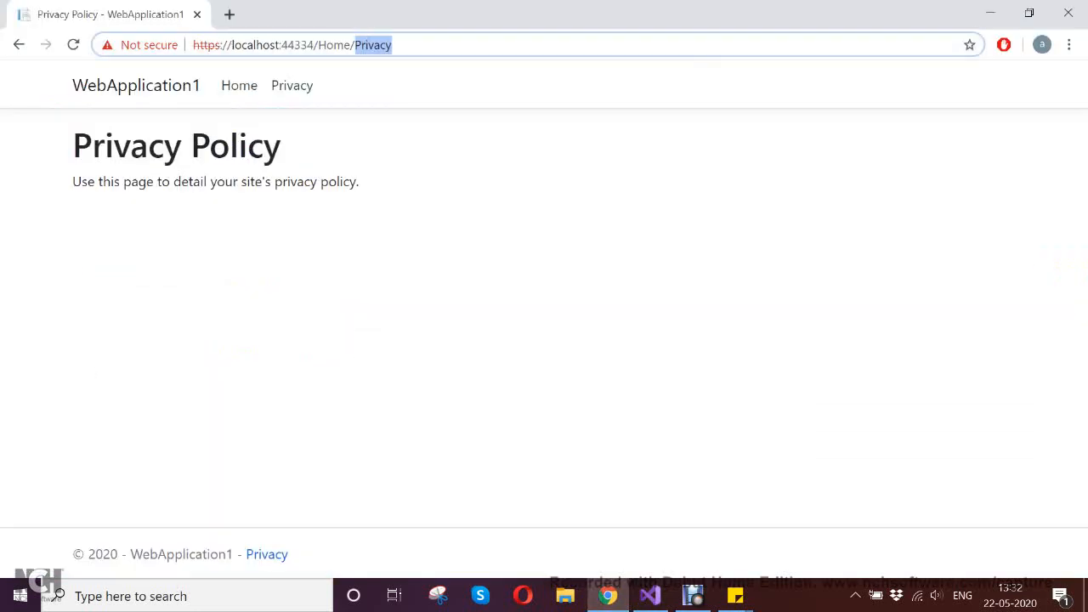
text(WithId")])
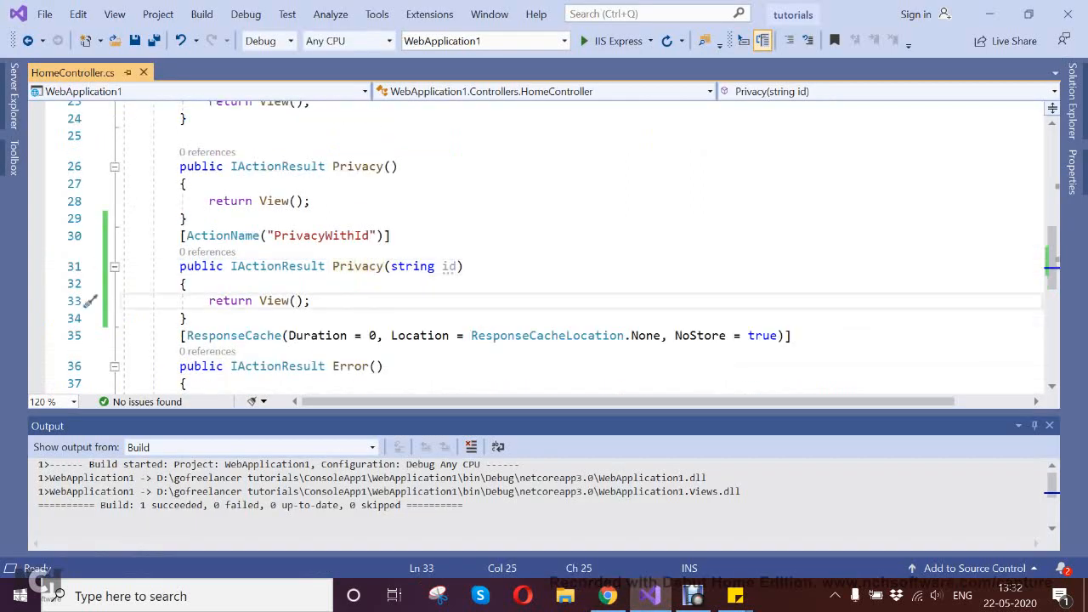
Make Privacy(string id) return View("Privacy") and hide Solution Explorer.
text("")
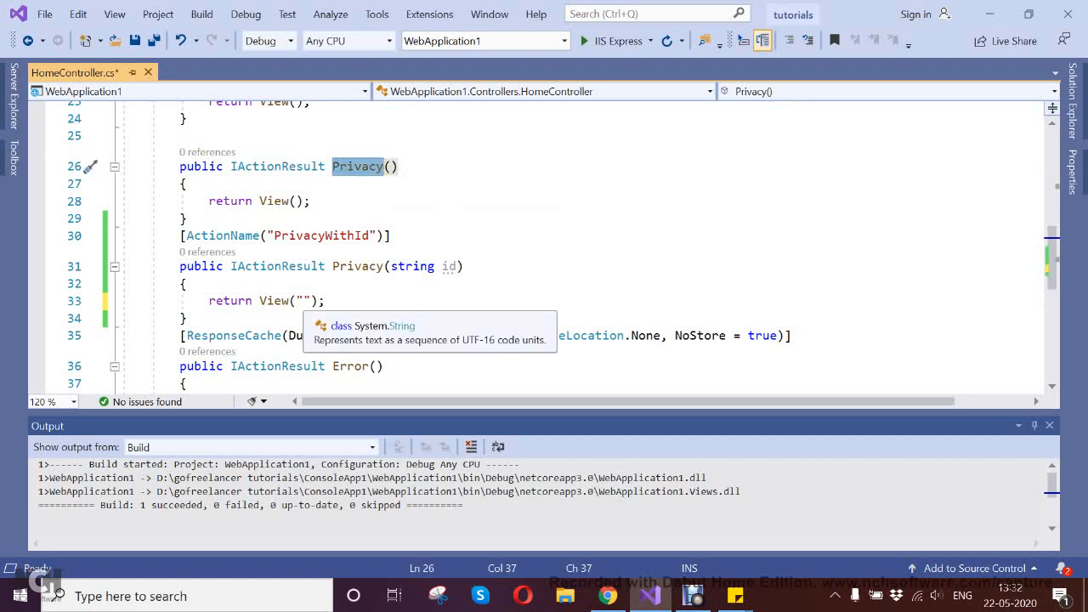
text(Privacy)
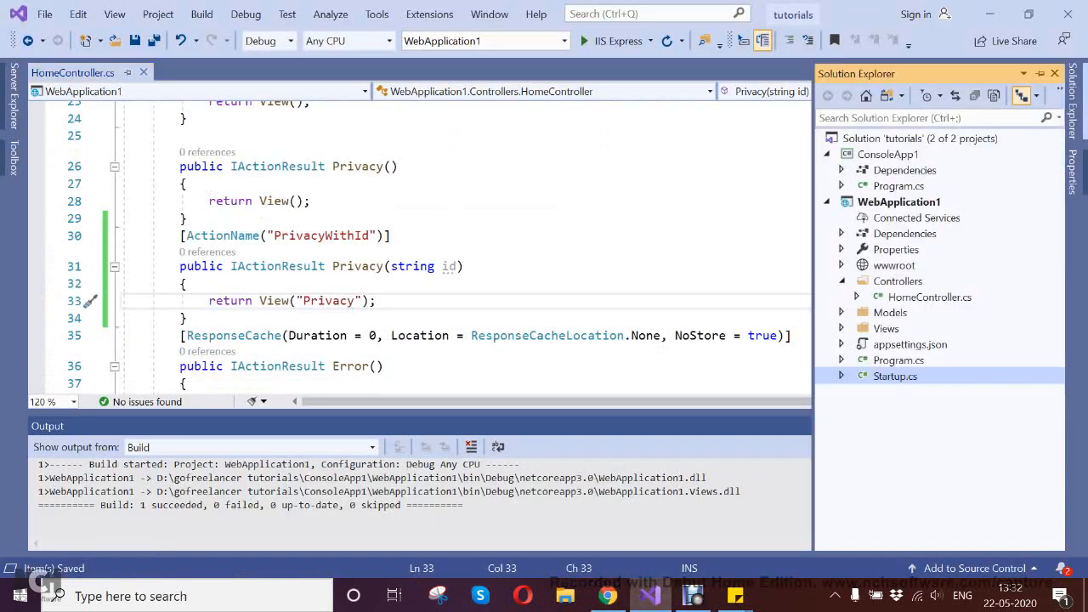
click(840, 328)
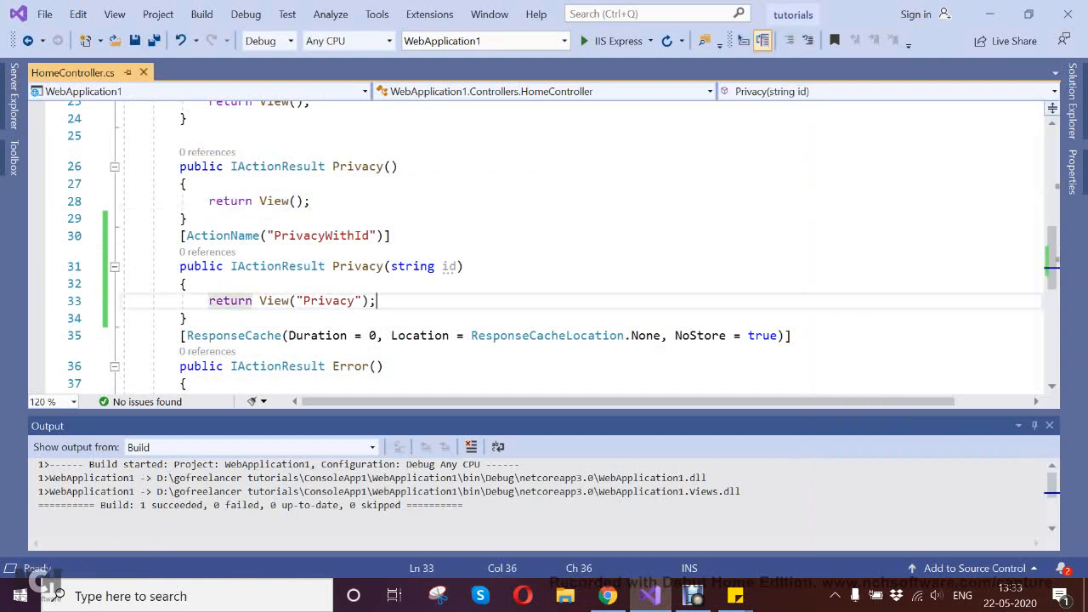
Build the web application.
click(201, 13)
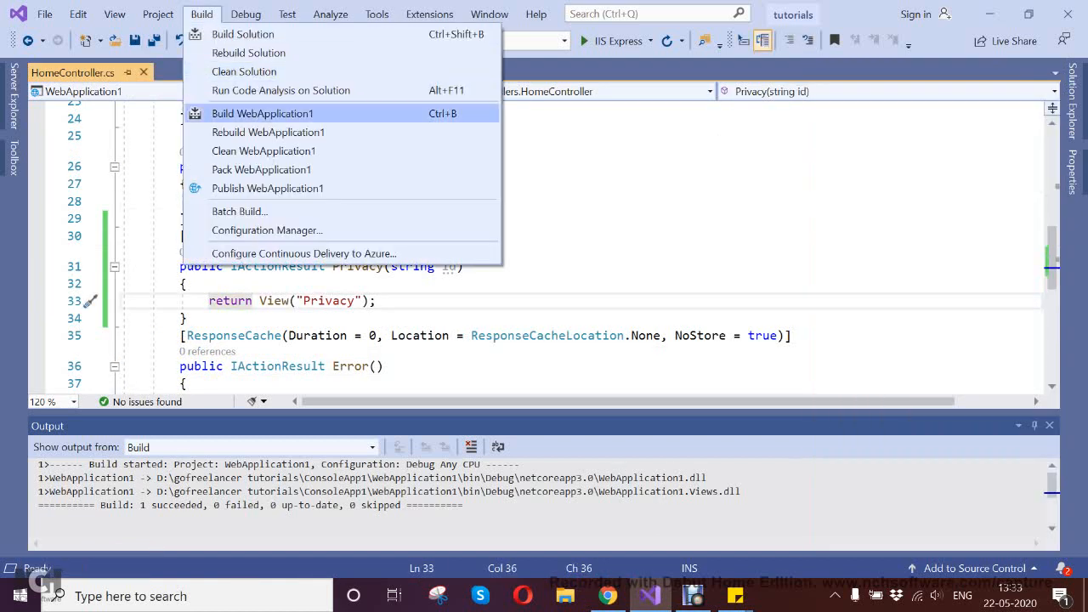
click(262, 112)
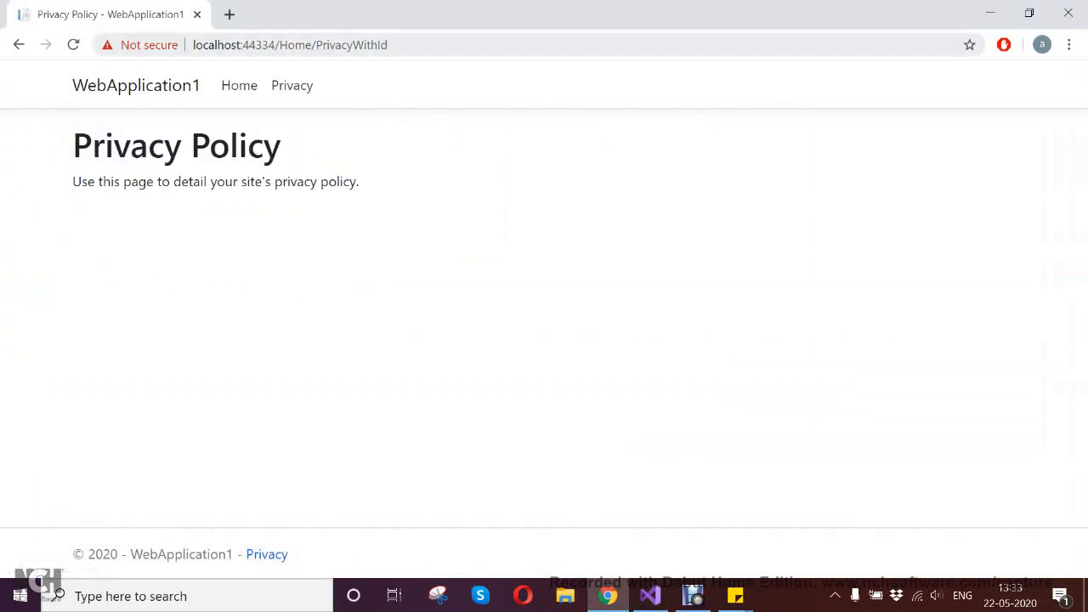
Confirm the Privacy Policy page loads at localhost:44334/Home/PrivacyWithId.
click(289, 45)
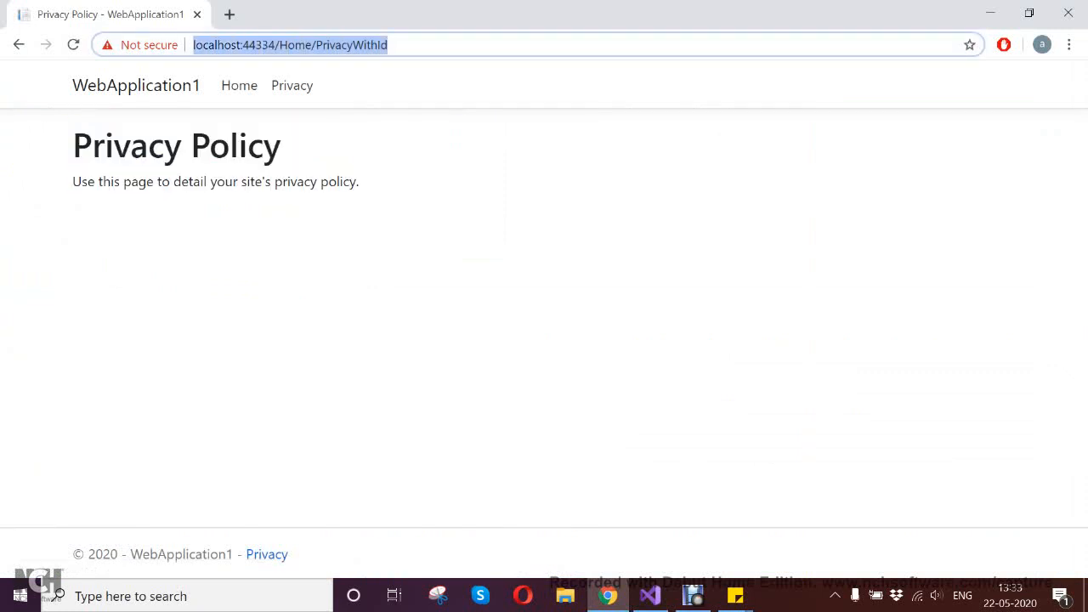